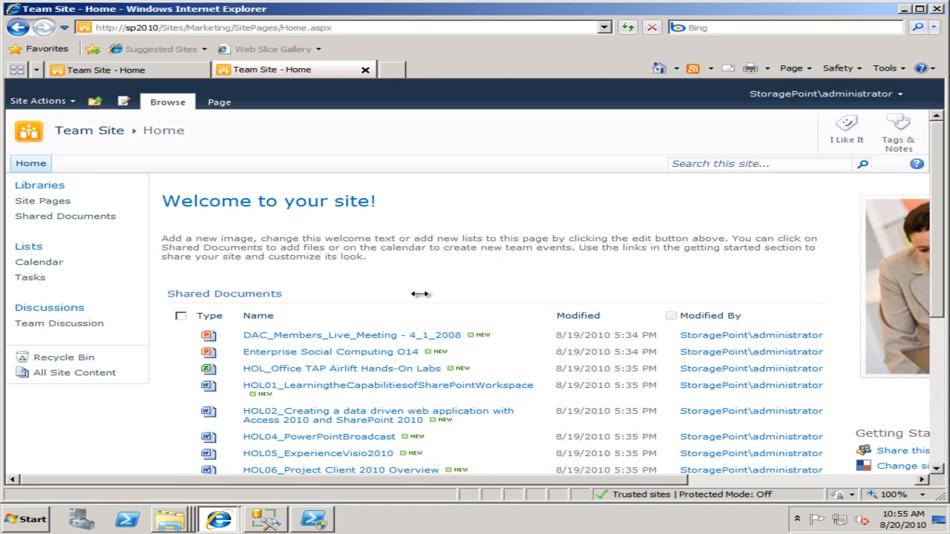
pyautogui.moveTo(300, 285)
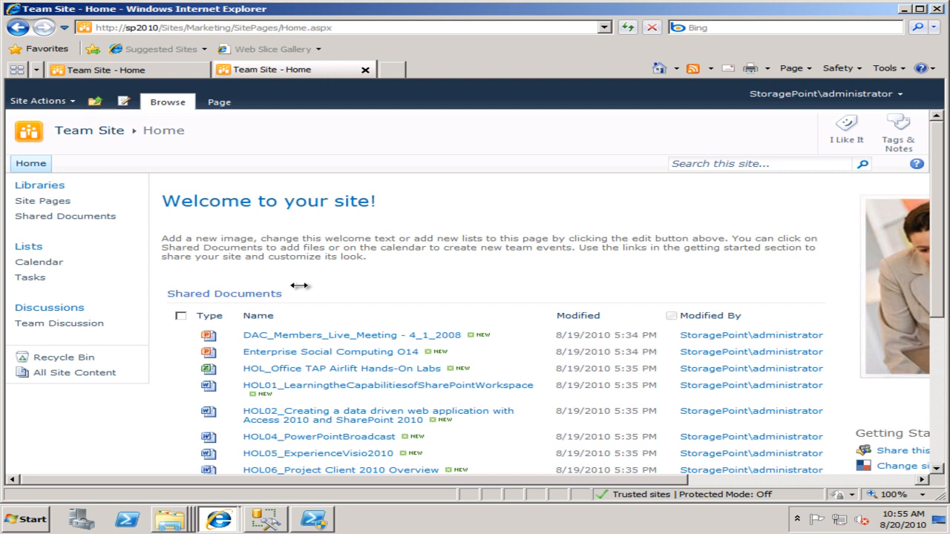
pyautogui.moveTo(74, 111)
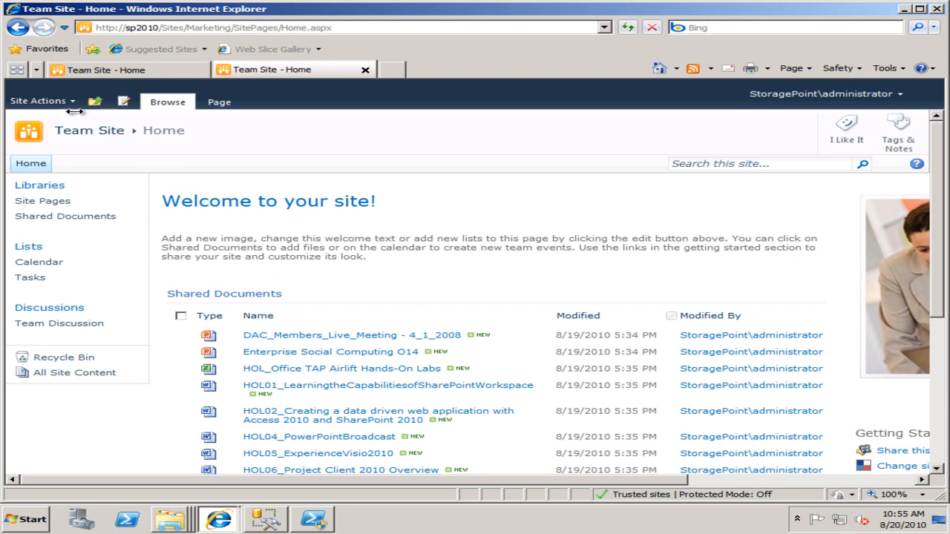
# Show the Site Actions menu on the Marketing Team Site home page.
pyautogui.click(38, 101)
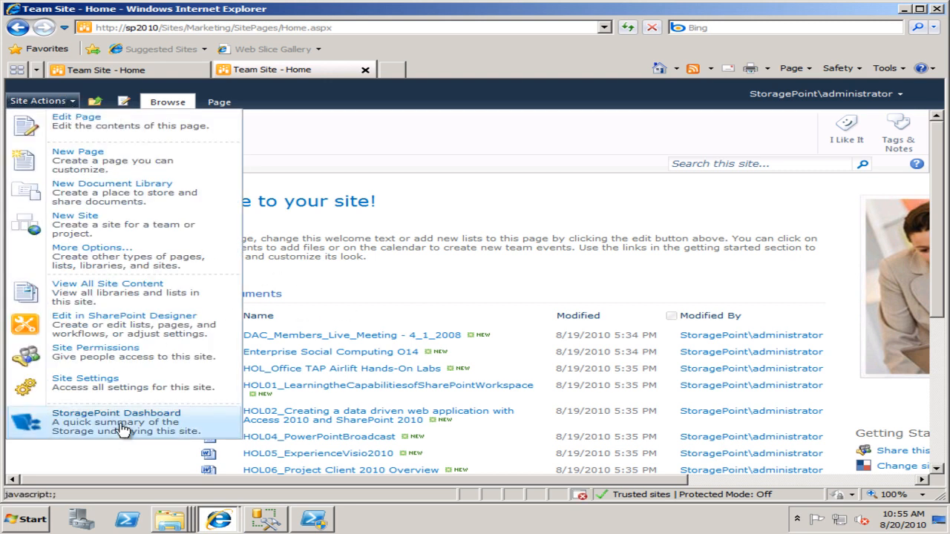
# Review the StoragePoint Dashboard (81 externalized BLOBs, 294.17 MB, no errors) and close it.
pyautogui.click(116, 421)
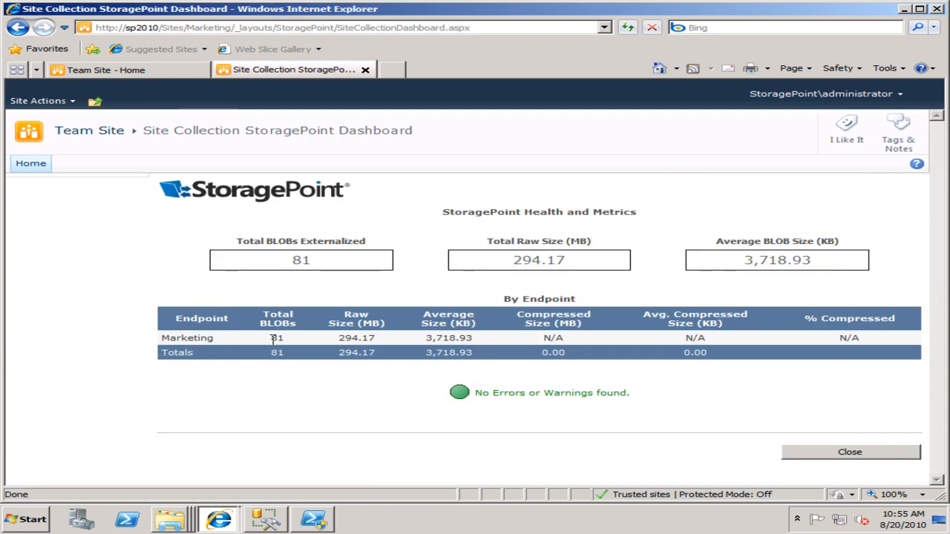
pyautogui.moveTo(339, 347)
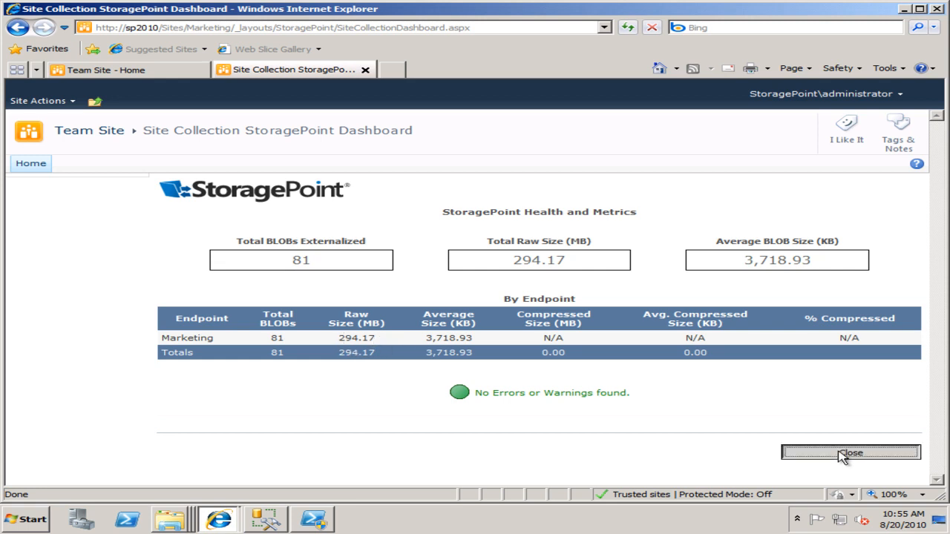
pyautogui.click(852, 453)
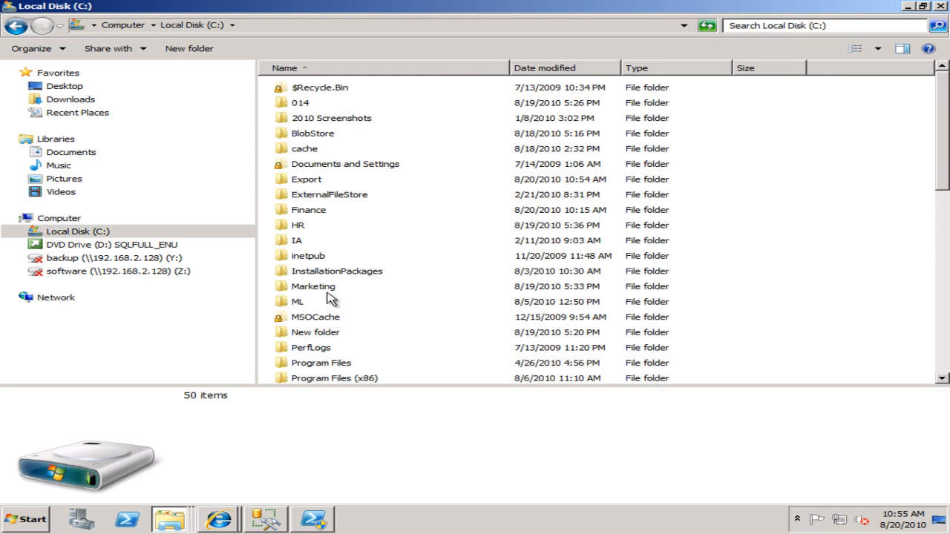
# Check the Marketing folder's properties (287 MB, 82 files) and close Explorer.
pyautogui.rightClick(312, 286)
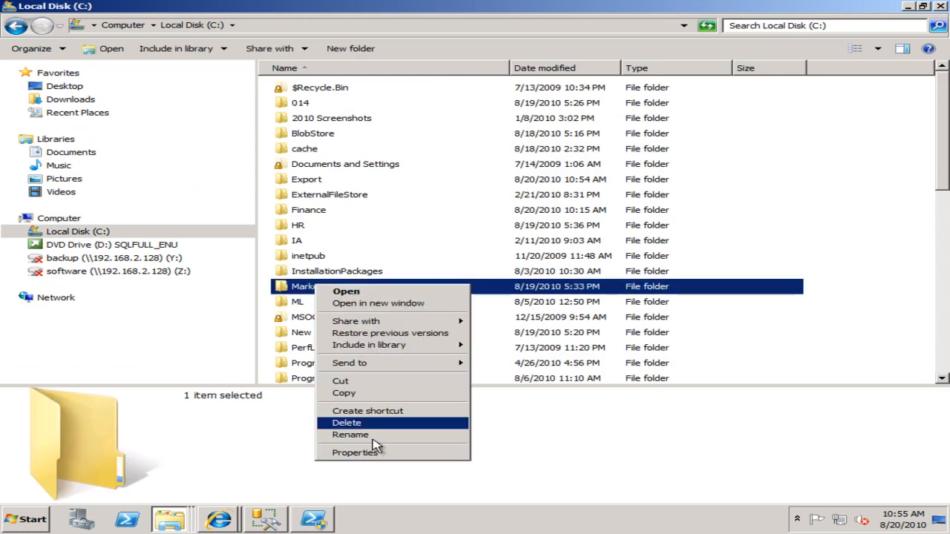
pyautogui.click(356, 453)
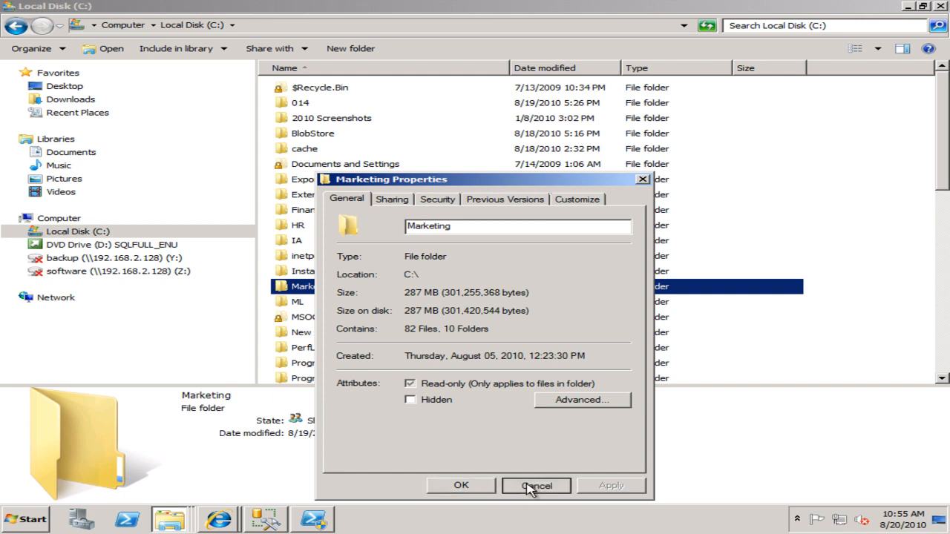
pyautogui.click(536, 486)
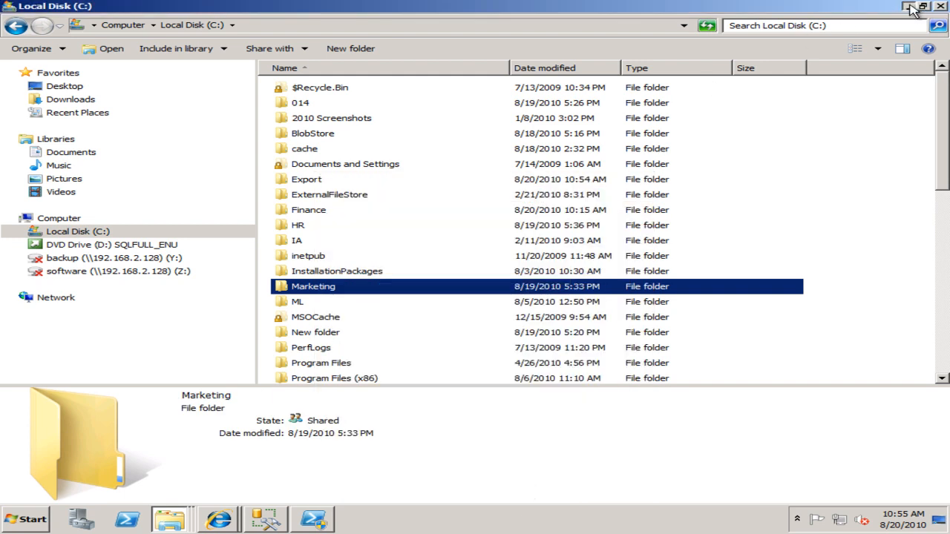
pyautogui.click(266, 519)
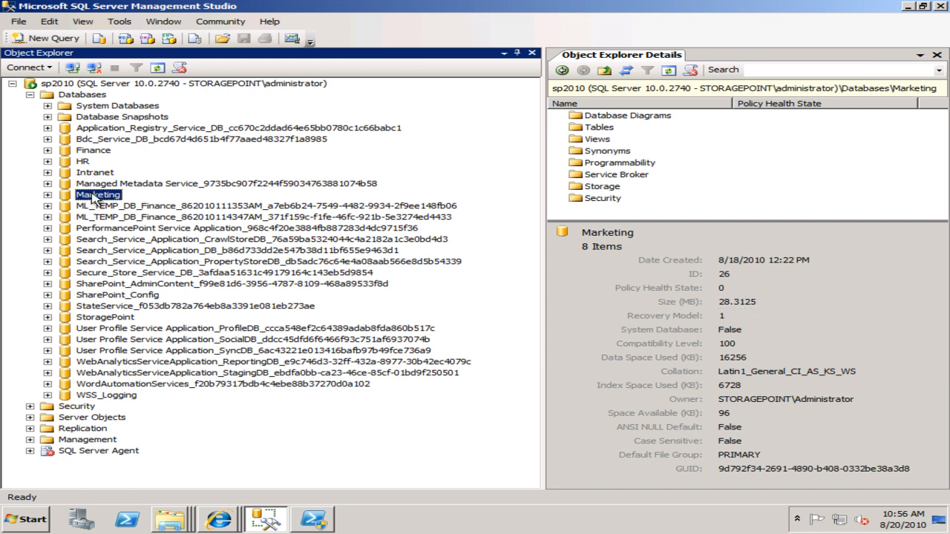
# Switch from the Marketing database details (28.3125 MB) to the file browser.
pyautogui.click(217, 519)
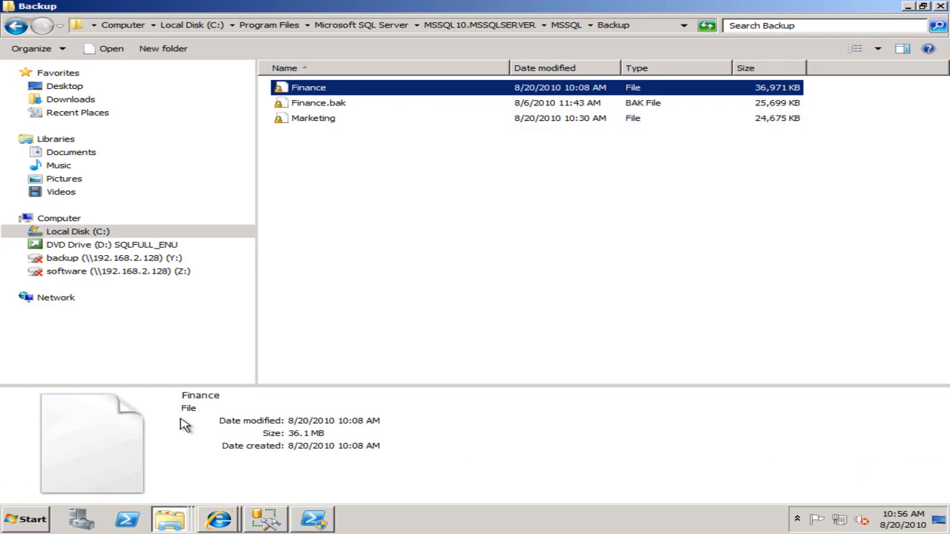
# Select the Marketing backup file in the MSSQL Backup folder to see its 24.0 MB size.
pyautogui.click(313, 119)
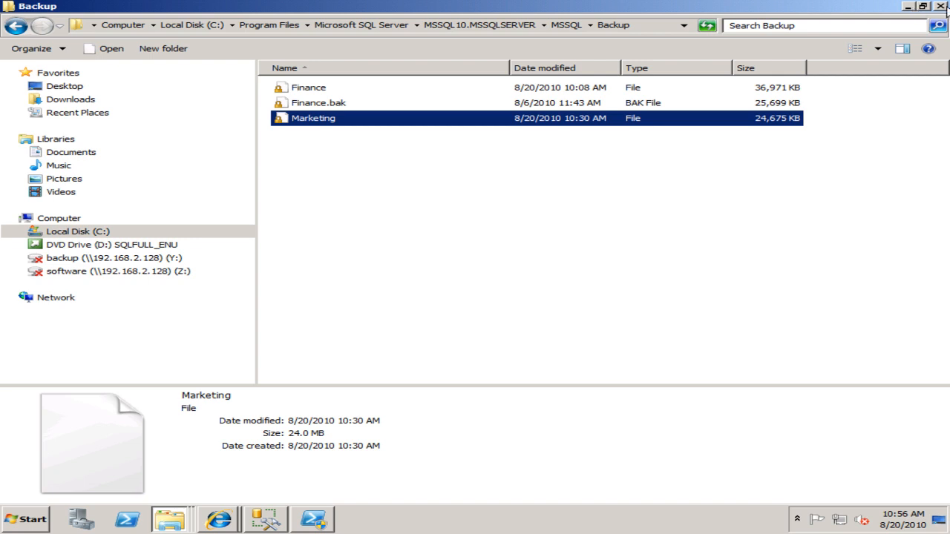
pyautogui.moveTo(907, 5)
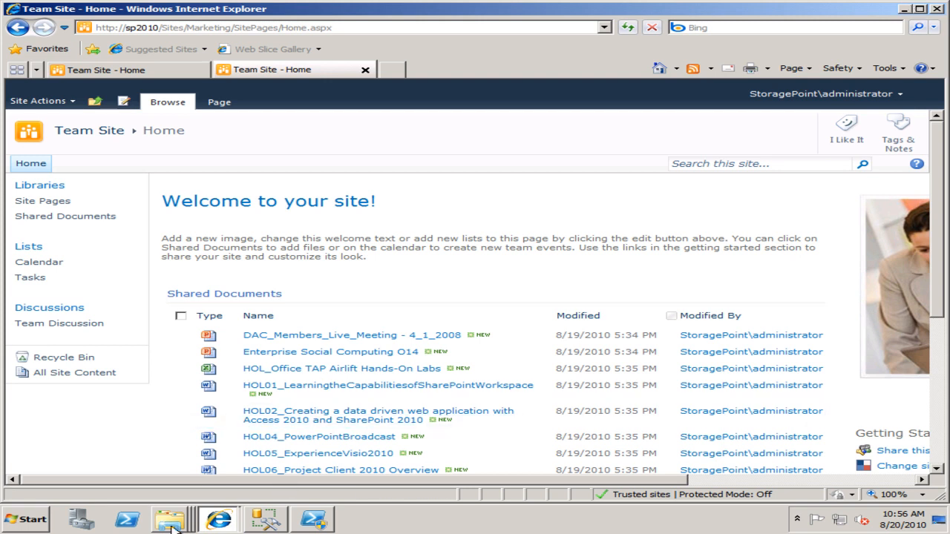
# Bring up the SharePoint PowerShell session for the export-SPWeb command to c:\Export\Marketing.cmp.
pyautogui.click(312, 520)
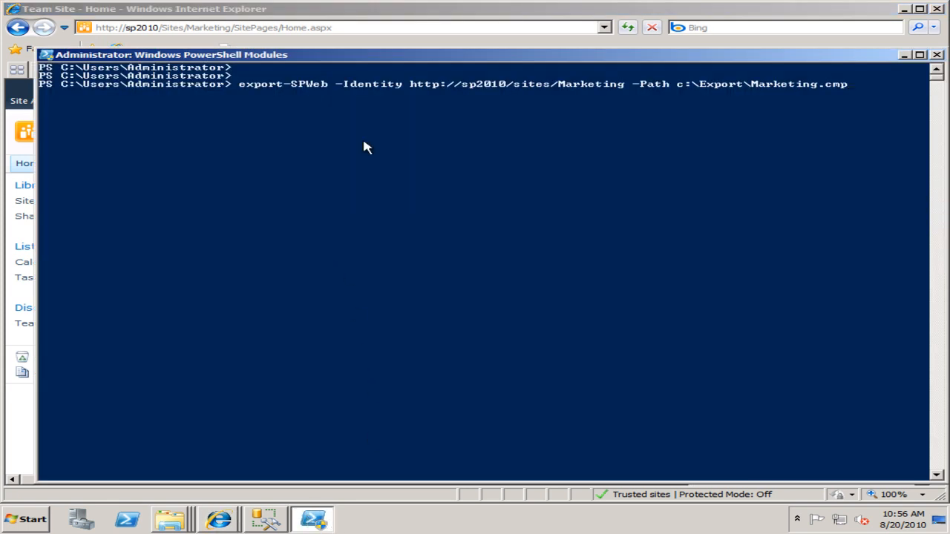
pyautogui.moveTo(279, 92)
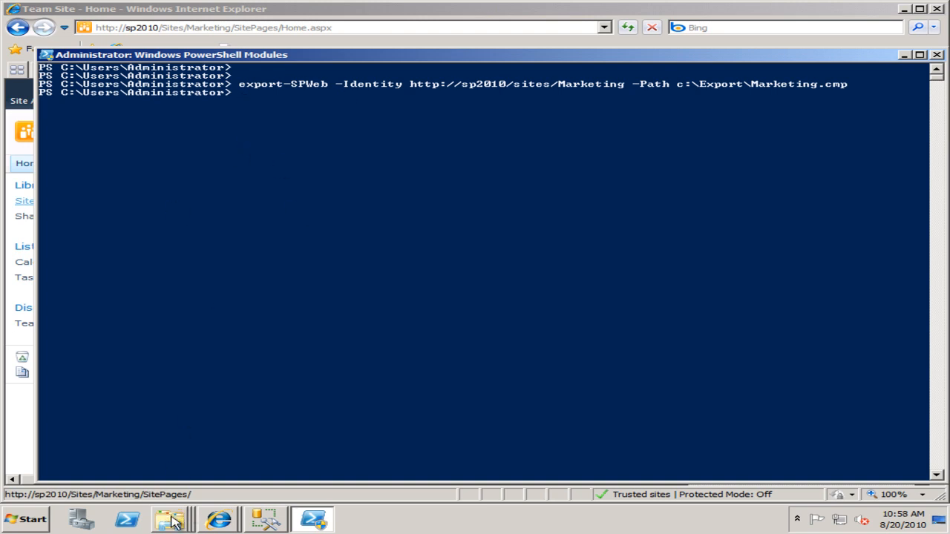
# Select all ten Marketing export files in C:\Export to see their 251 MB total.
pyautogui.click(171, 520)
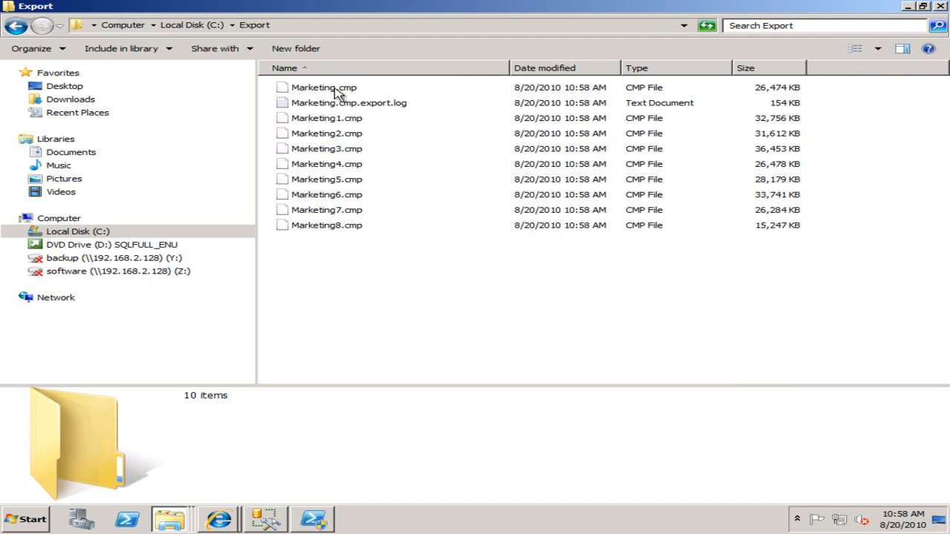
pyautogui.press('ctrl+a')
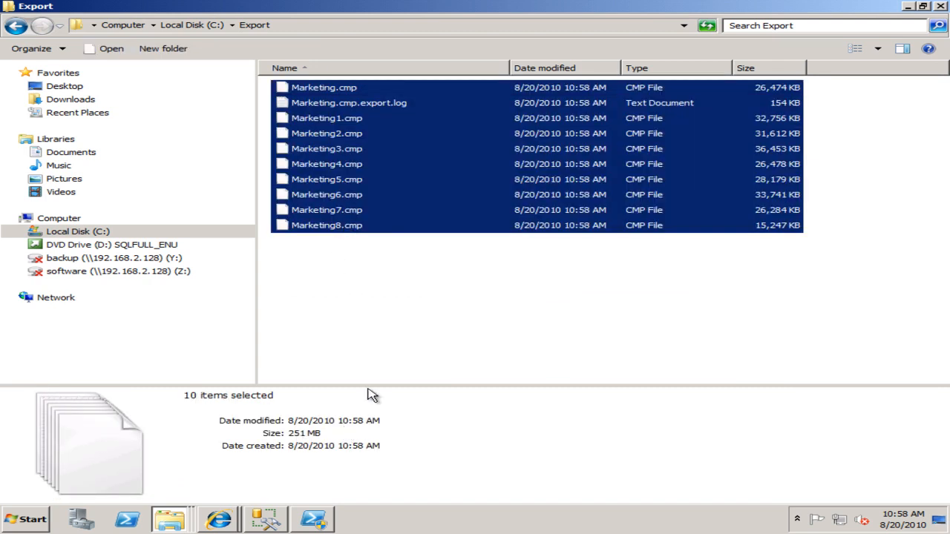
pyautogui.moveTo(291, 297)
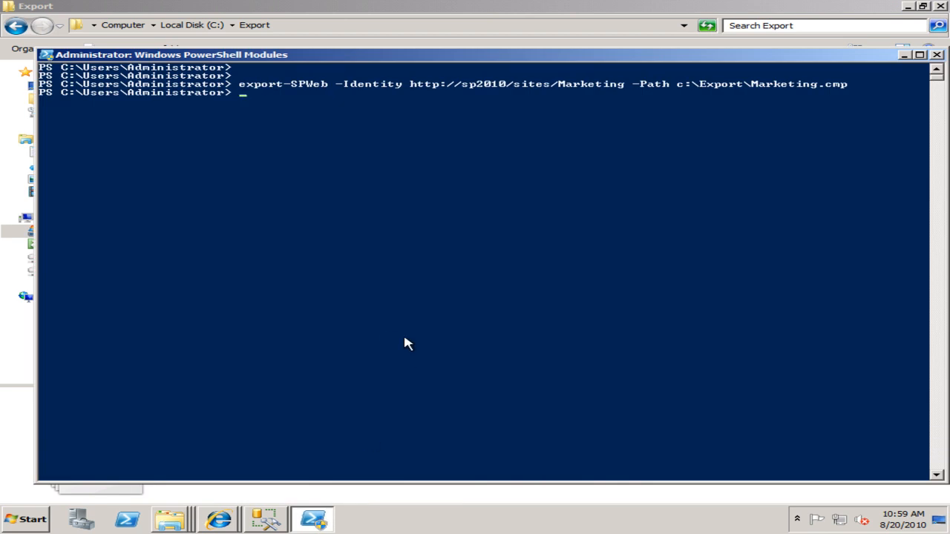
pyautogui.write('B')
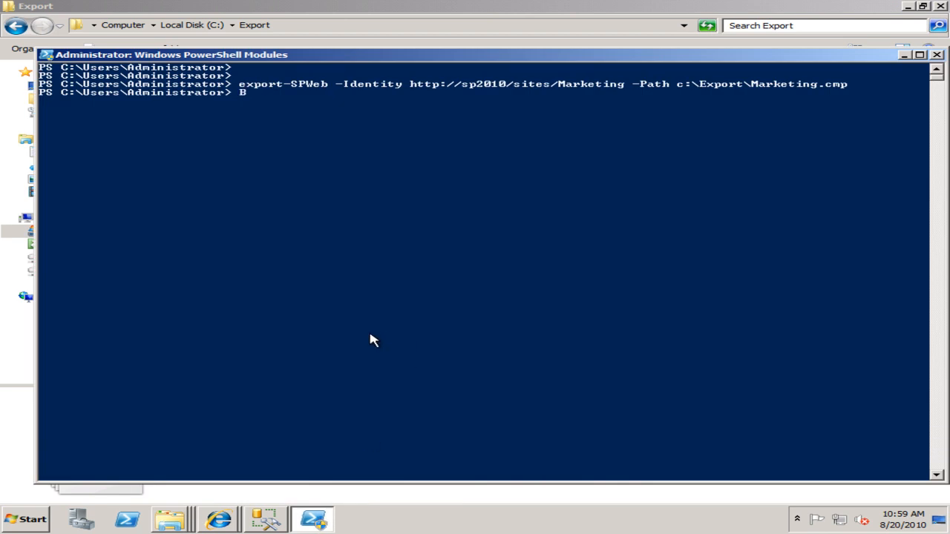
pyautogui.write('acku')
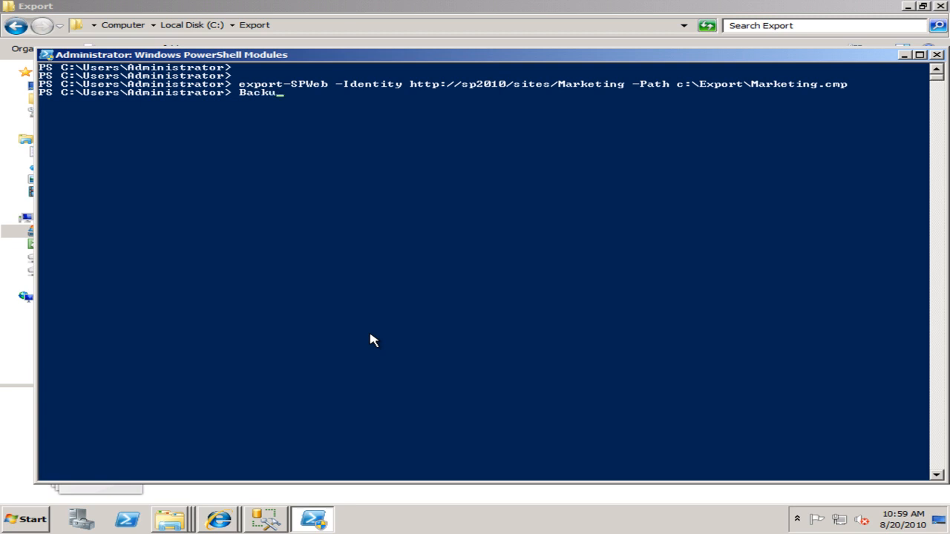
pyautogui.write('p-SP')
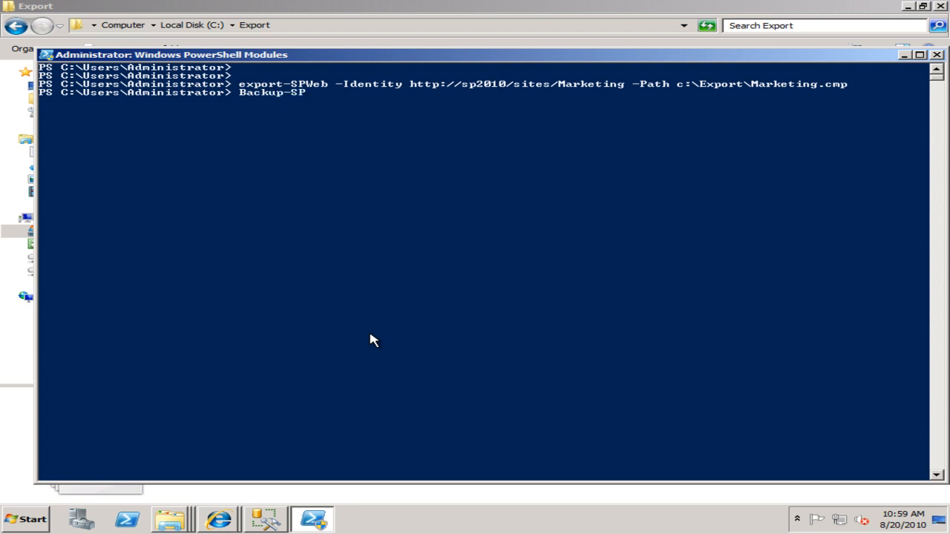
pyautogui.write('ite')
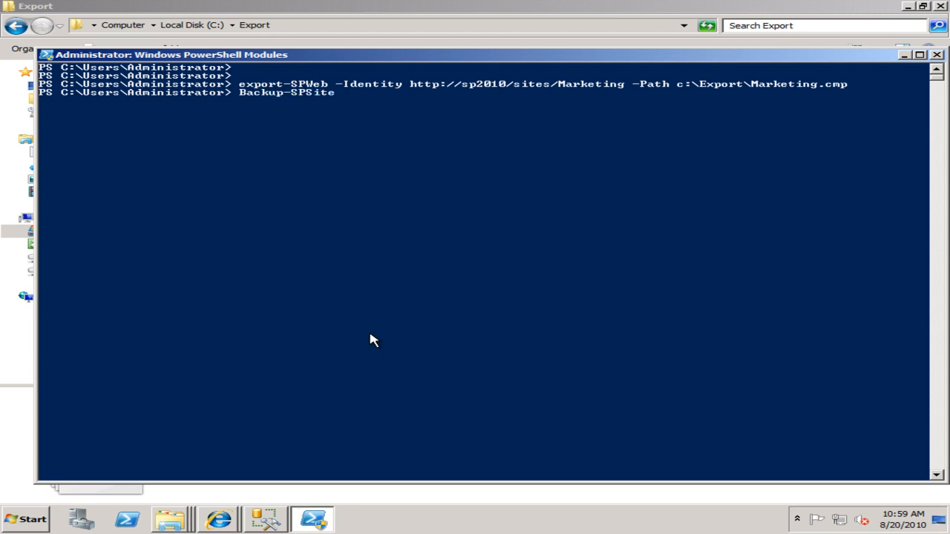
pyautogui.write('-')
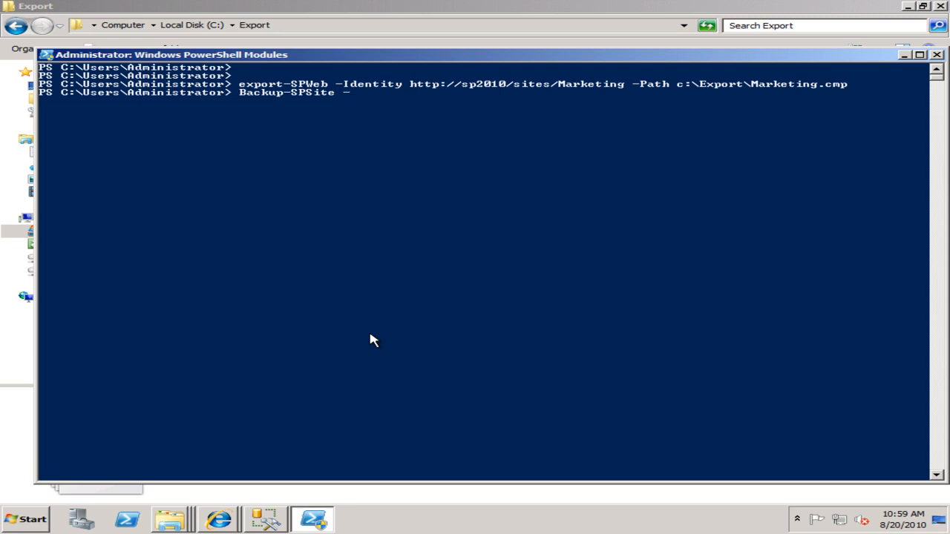
pyautogui.write('Identity')
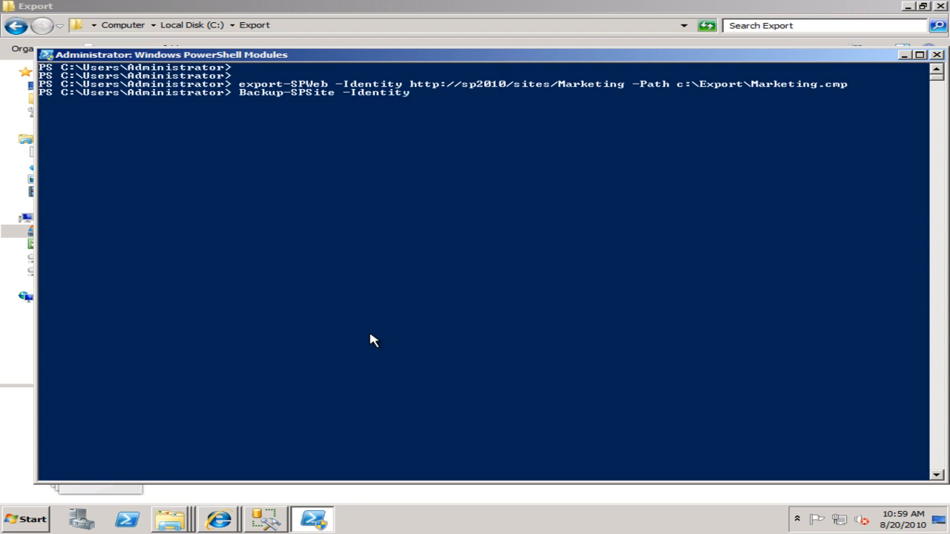
pyautogui.write('Http:/')
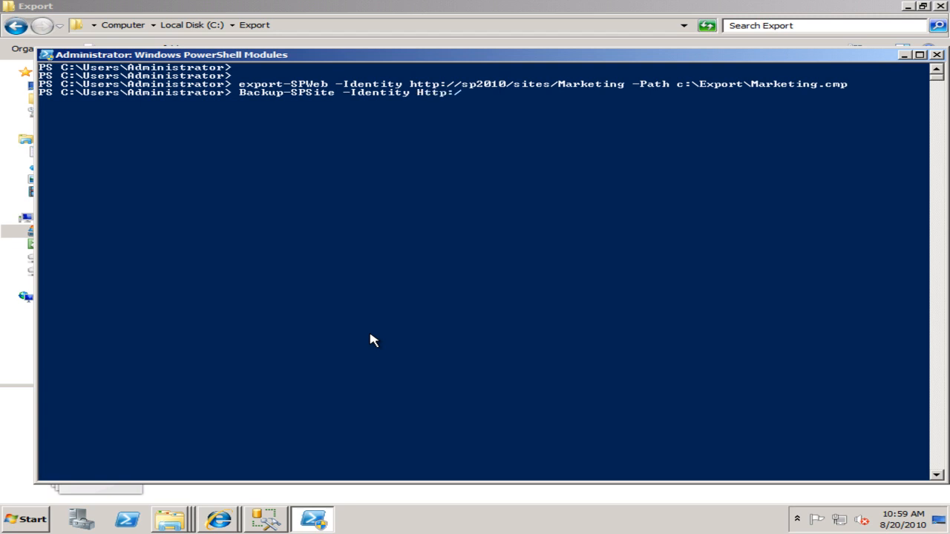
pyautogui.write('/sp')
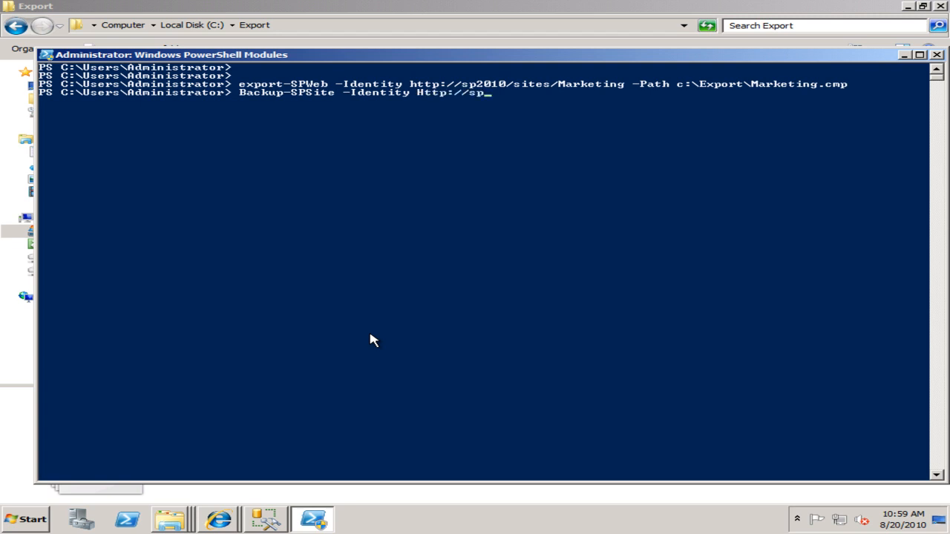
pyautogui.write('2010/sites/Marketing')
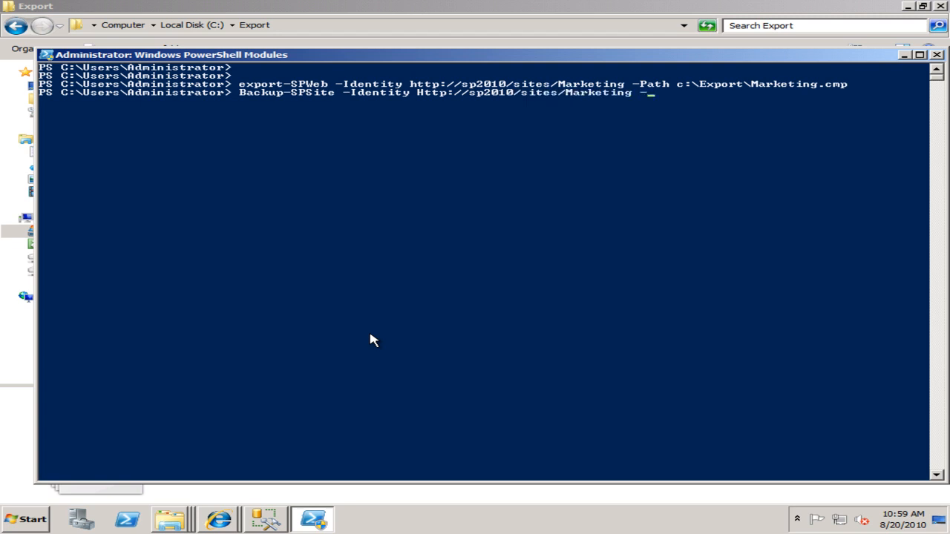
pyautogui.write('-Path c:\\')
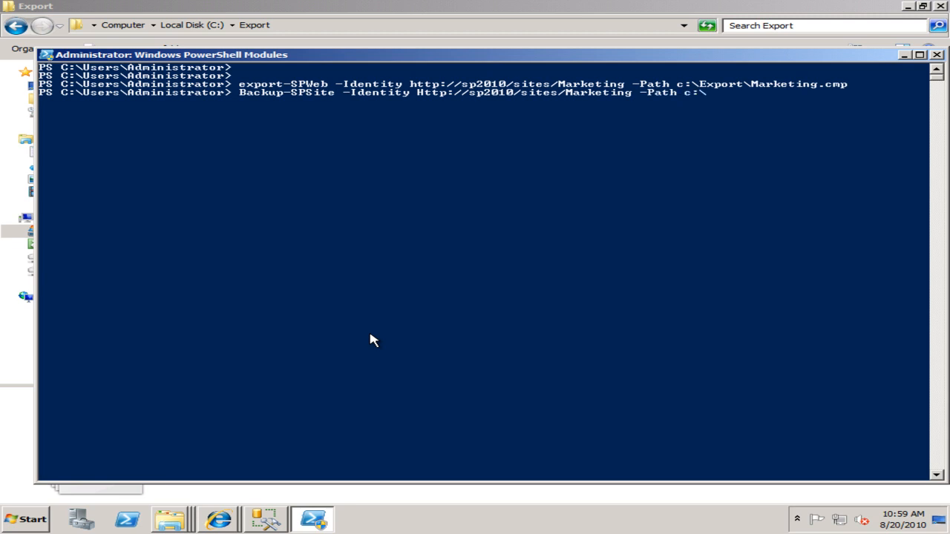
pyautogui.write('export')
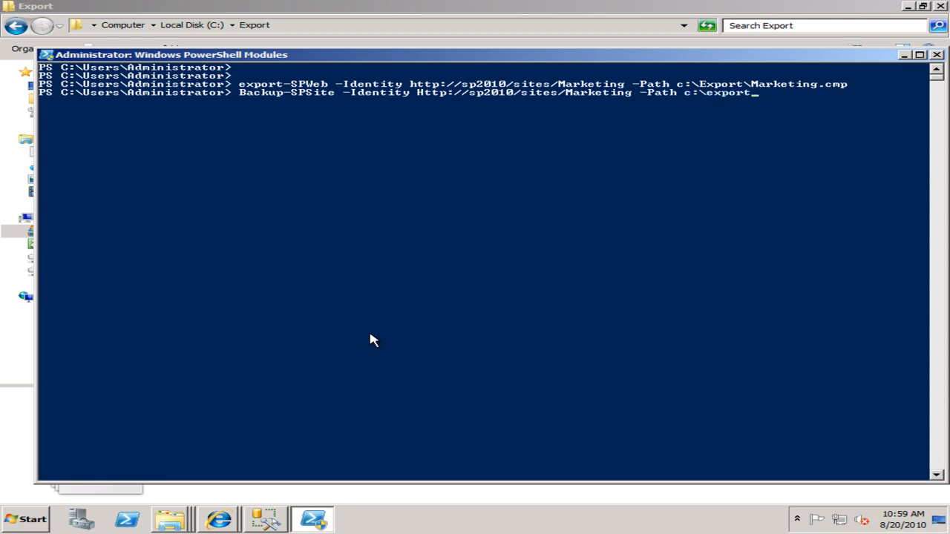
pyautogui.write('Ma')
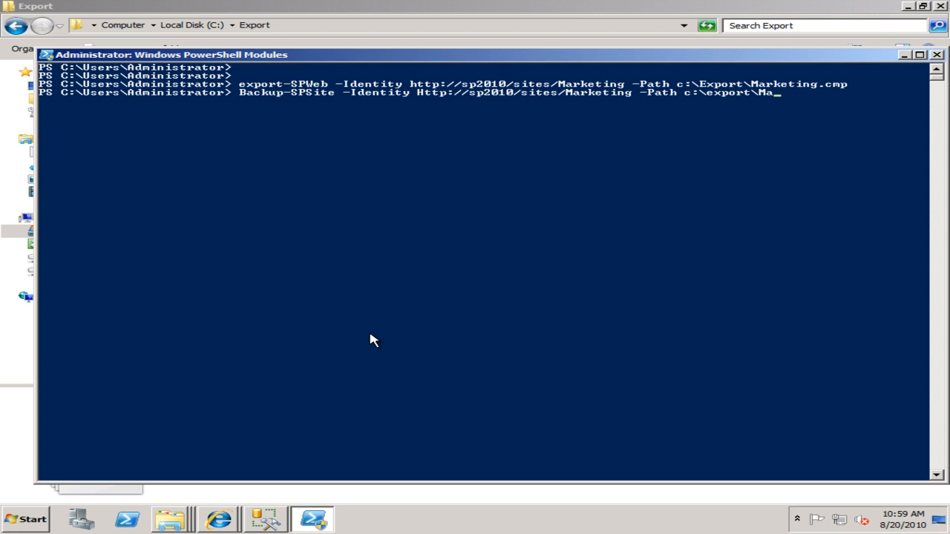
pyautogui.write('rketing.')
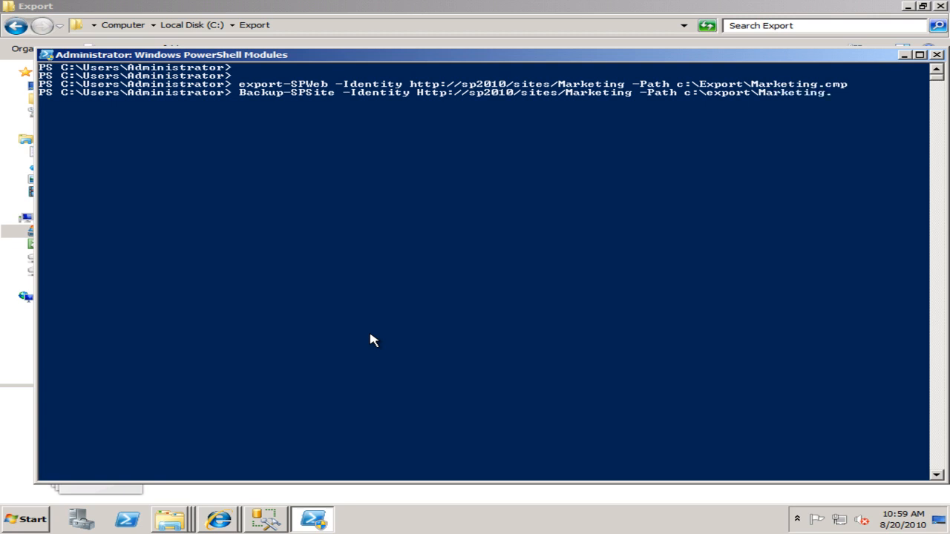
pyautogui.write('bak')
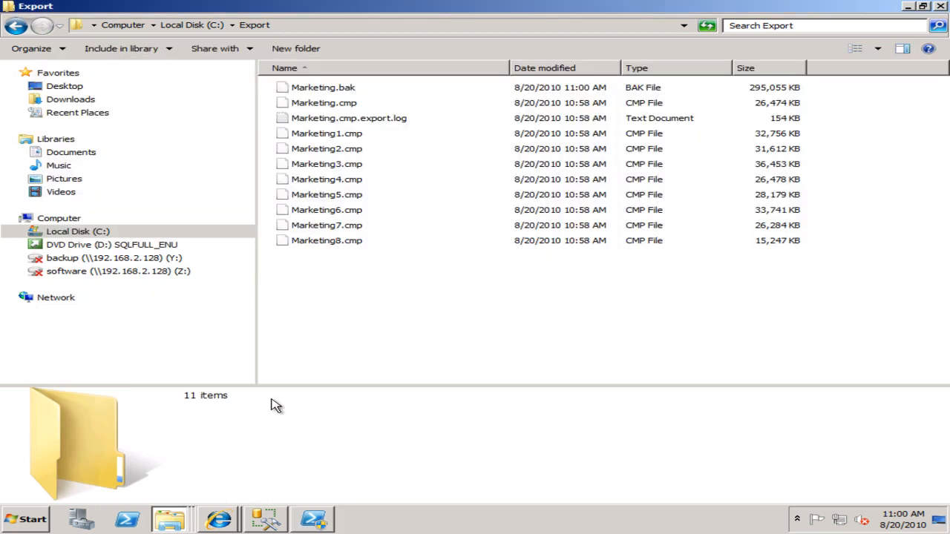
pyautogui.moveTo(338, 89)
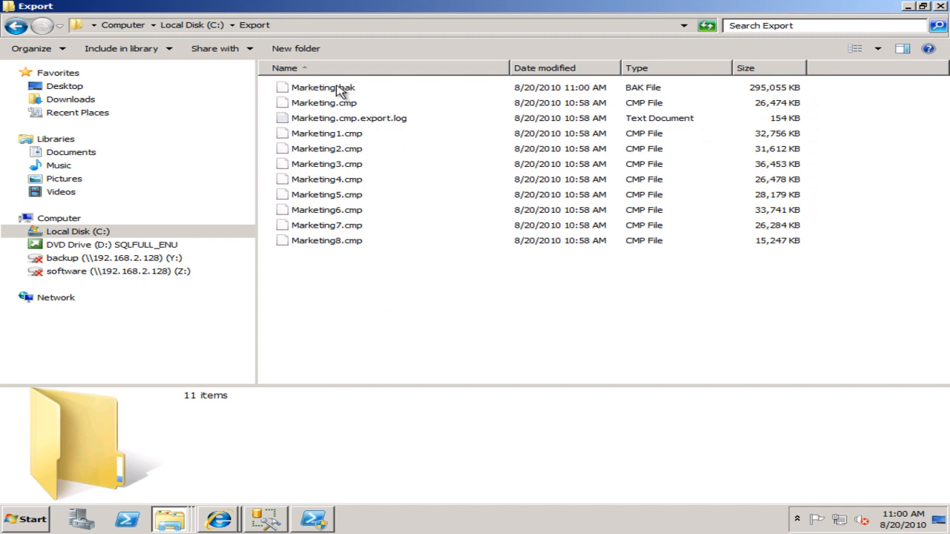
# Select Marketing.bak in C:\Export to show its 288 MB size in the details pane.
pyautogui.click(323, 86)
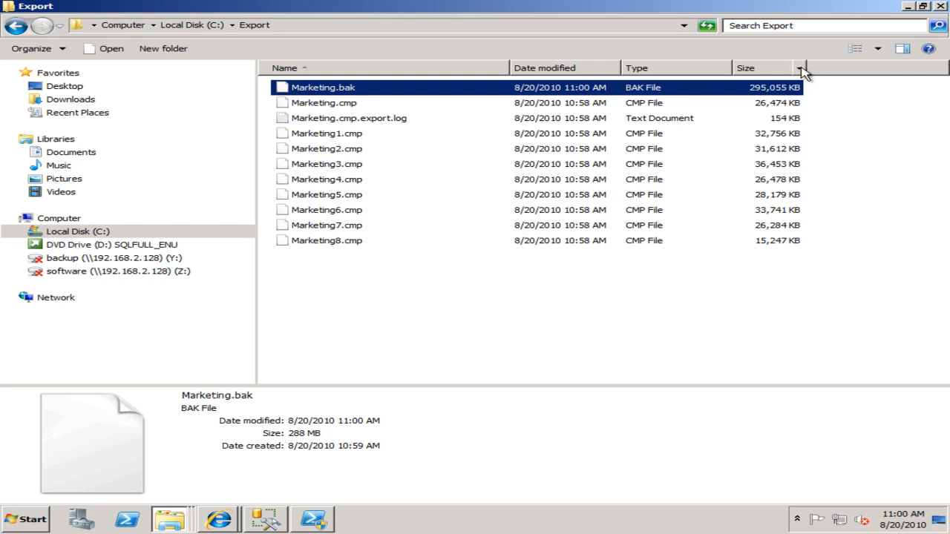
pyautogui.moveTo(819, 55)
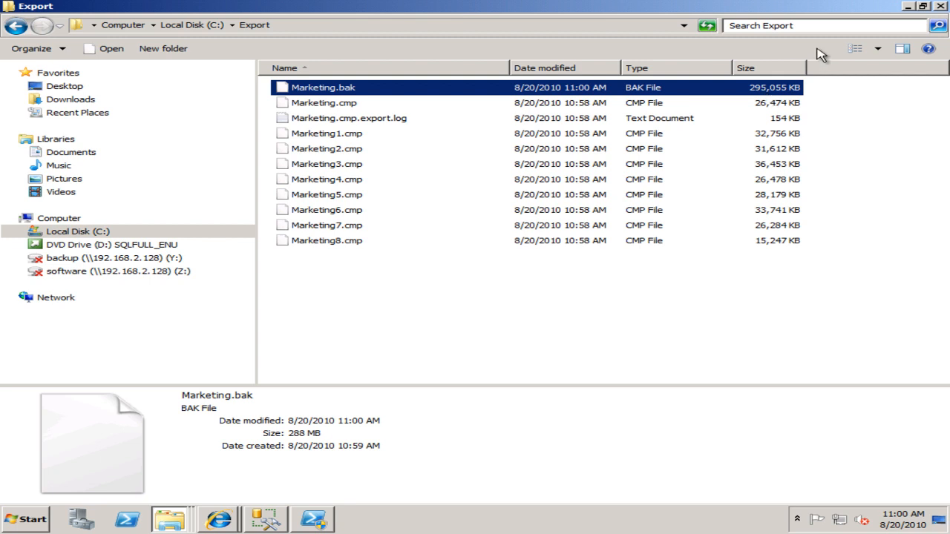